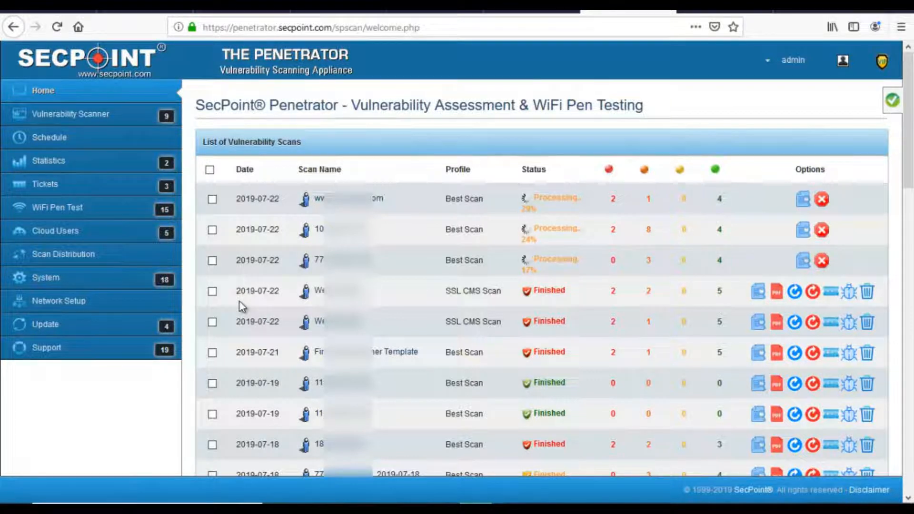
mouse_move(166, 291)
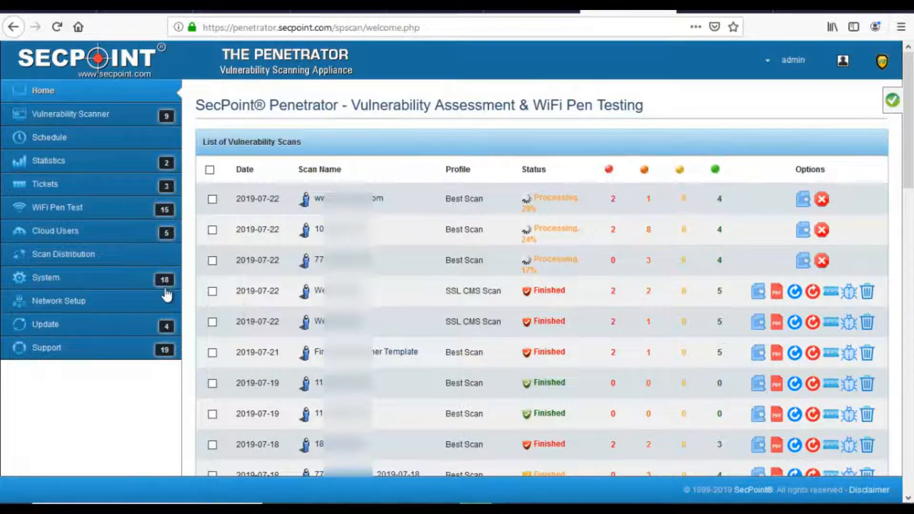
- Go to the Network Setup page from the left sidebar
left_click(58, 301)
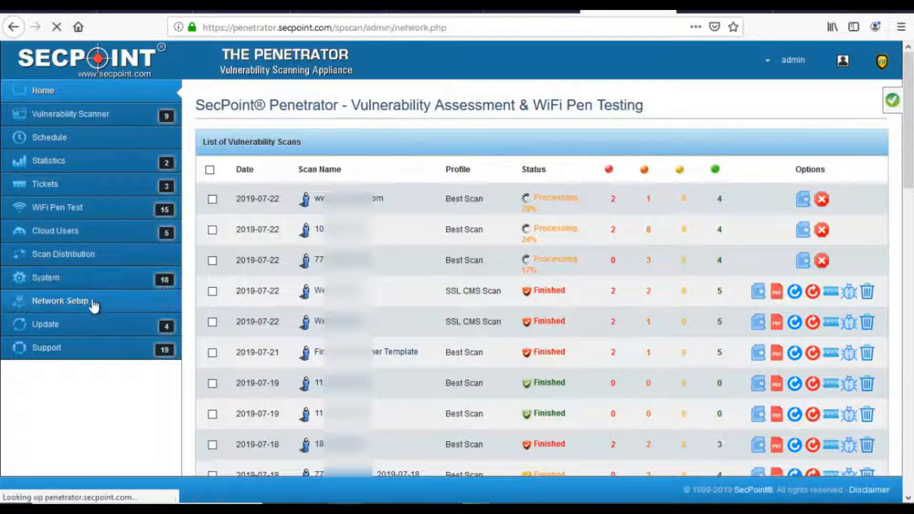
- Review the DNS Performance and Web Server Visits sections of Network Setup
left_click(58, 301)
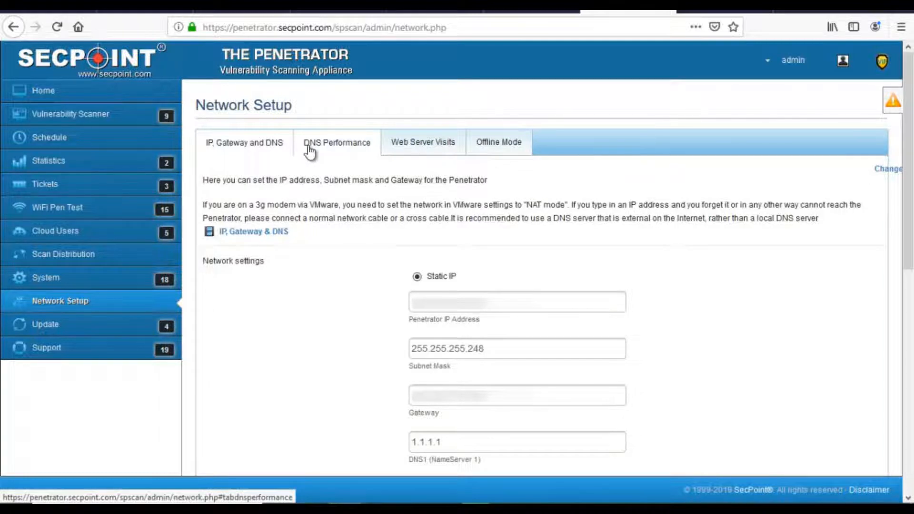
left_click(336, 142)
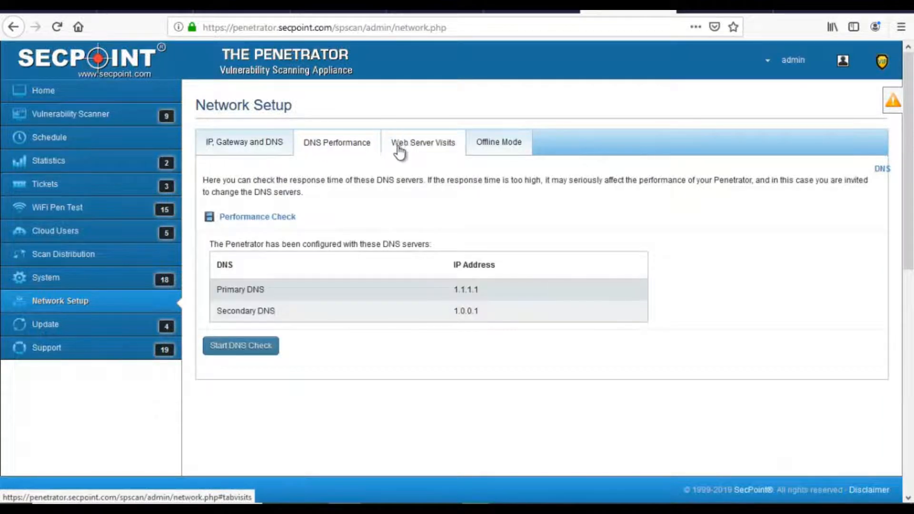
left_click(497, 142)
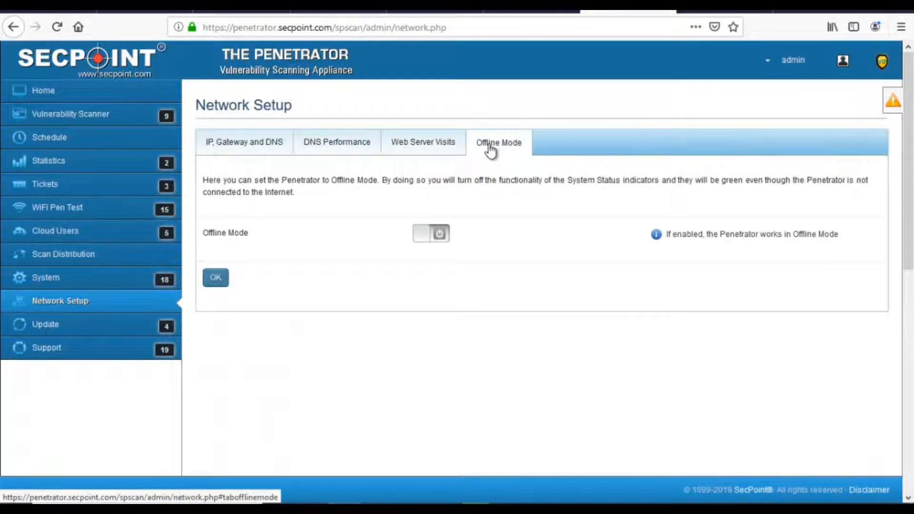
mouse_move(481, 149)
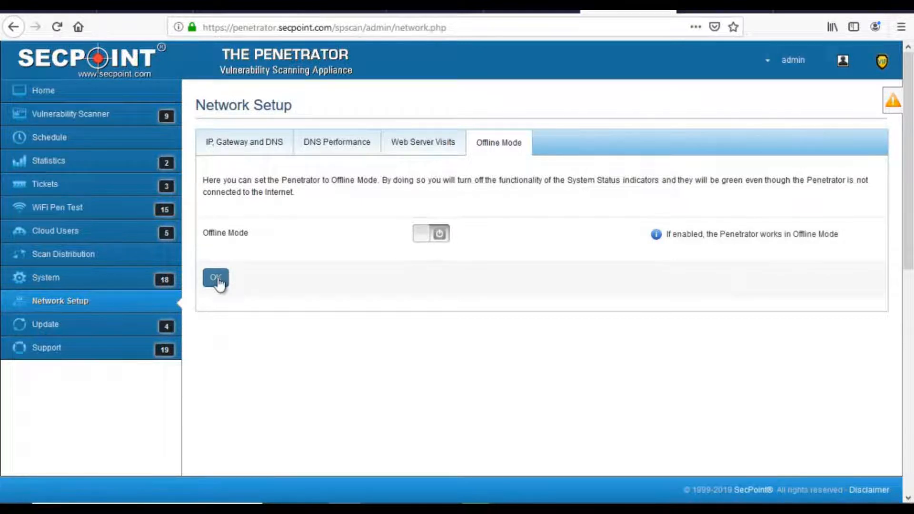
mouse_move(430, 238)
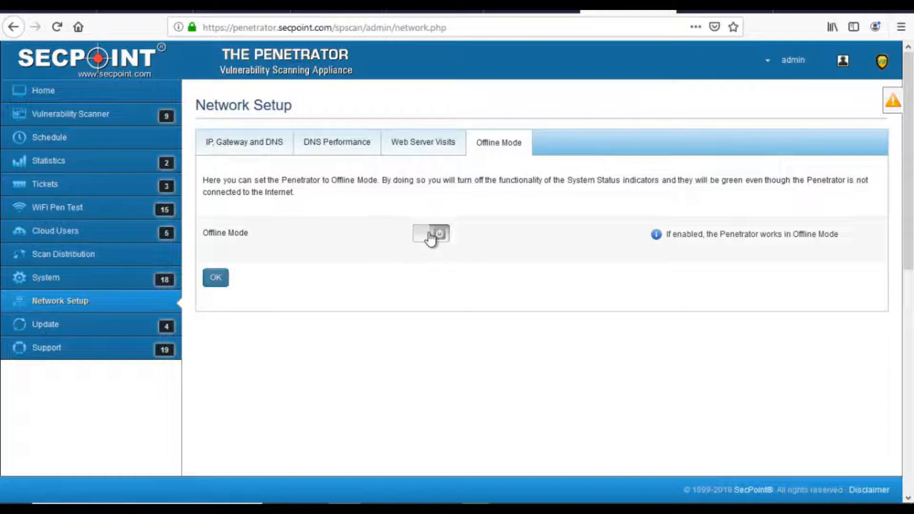
left_click(431, 234)
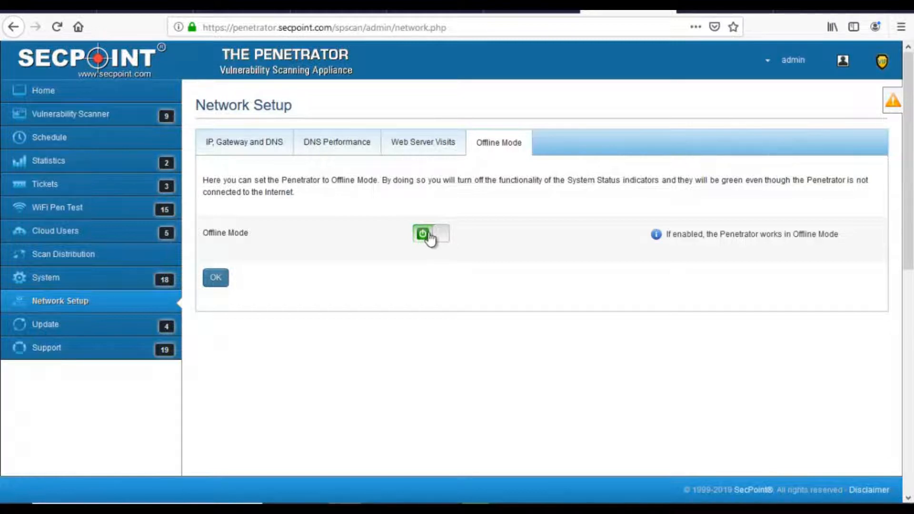
left_click(430, 234)
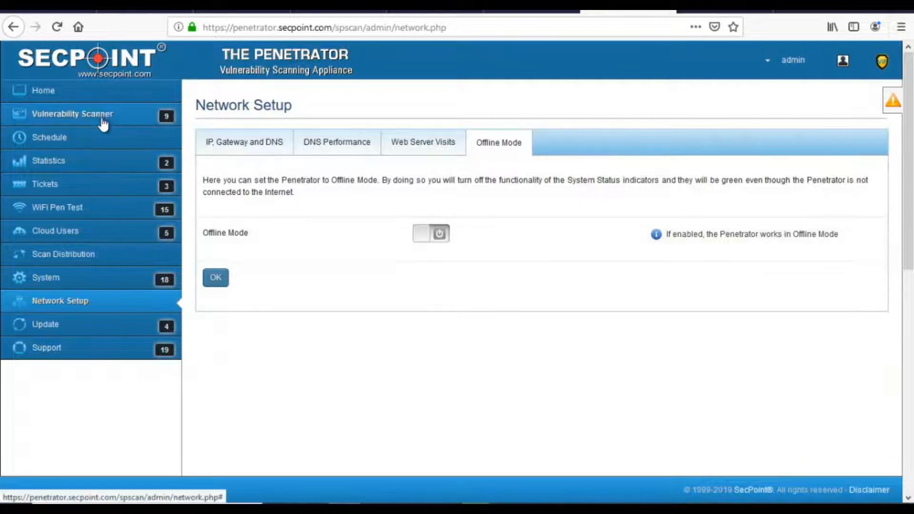
- Begin a New Vulnerability Scan and fill in its name on step 1
left_click(72, 114)
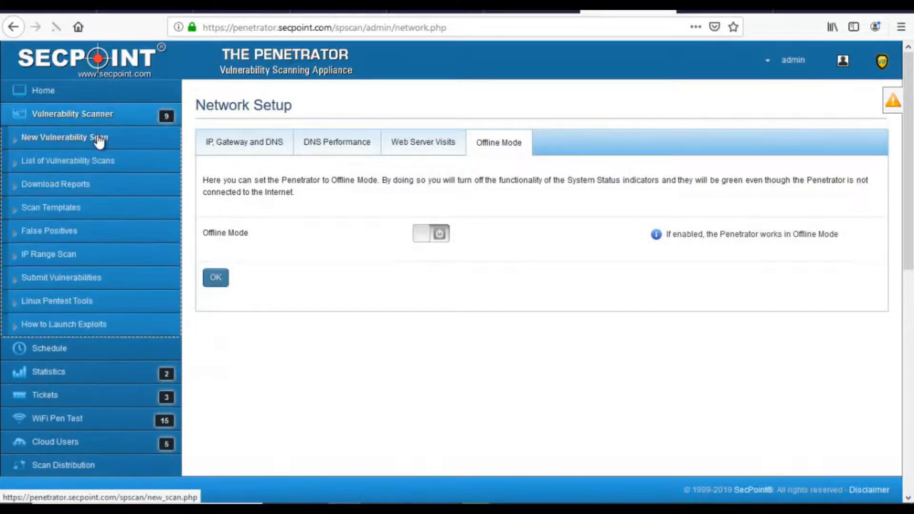
left_click(63, 137)
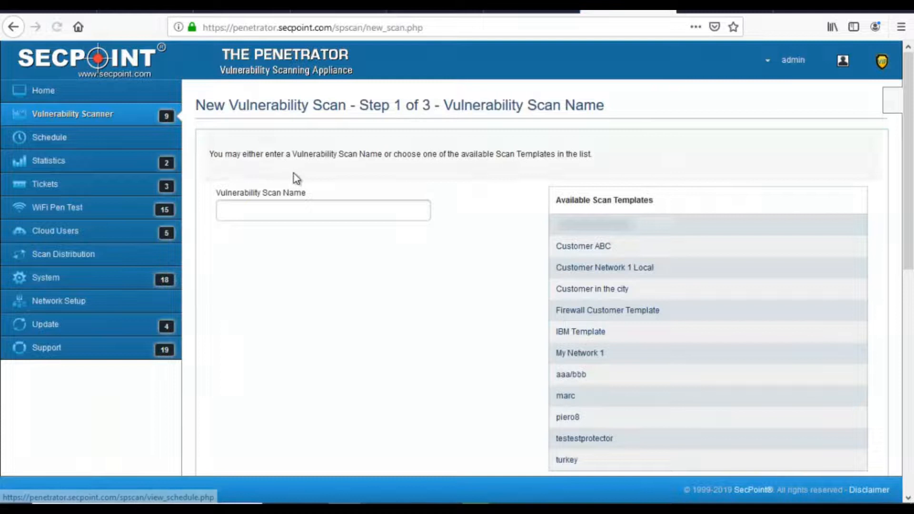
type("te")
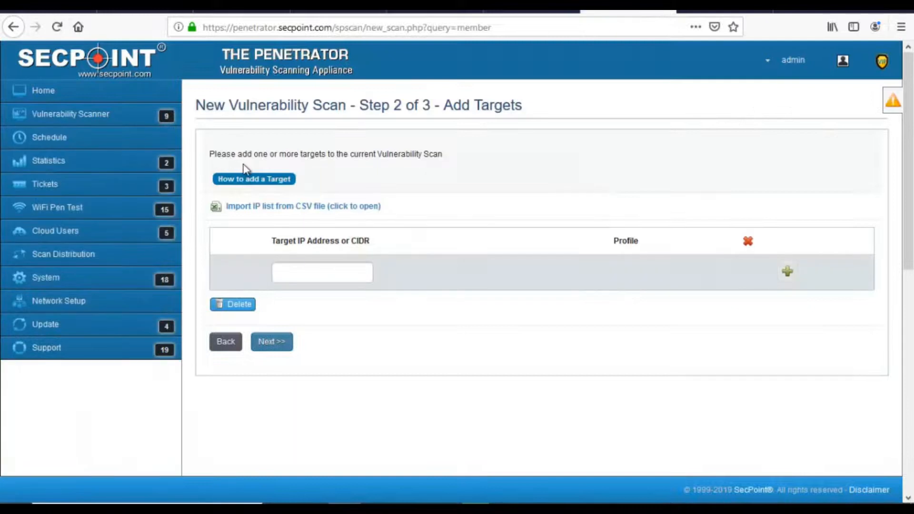
mouse_move(380, 276)
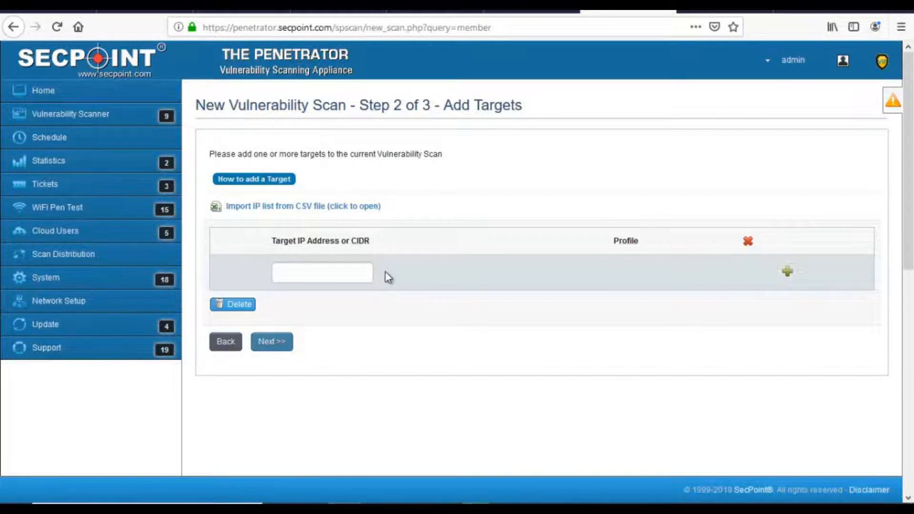
- Enter mydomain.com as a target address and add it to the scan
left_click(322, 273)
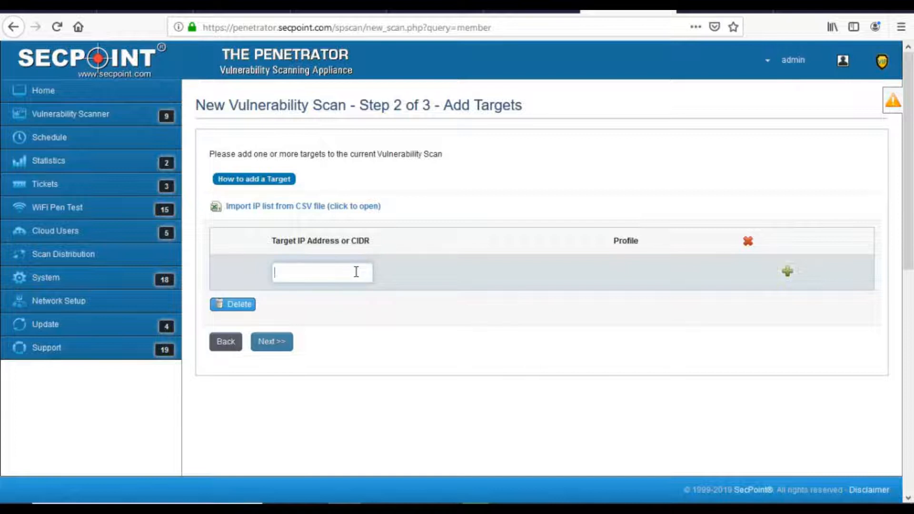
type("mydom")
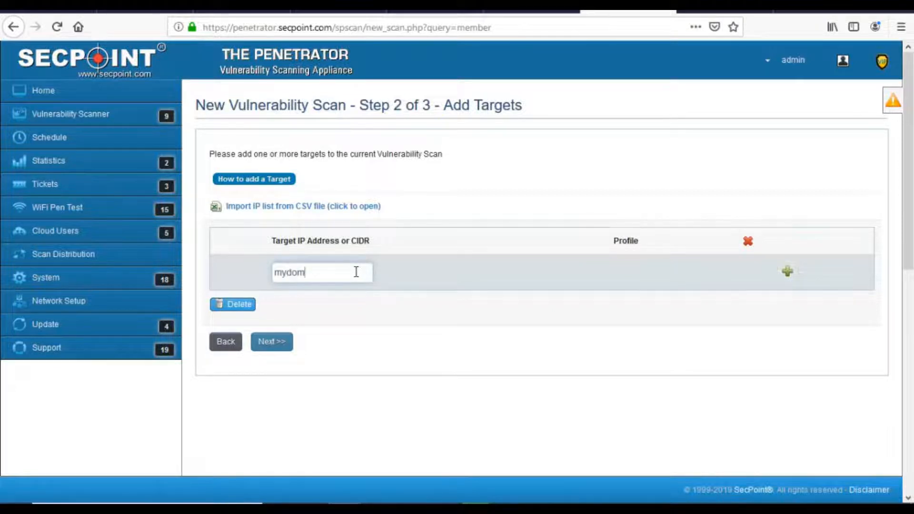
type("ain.com")
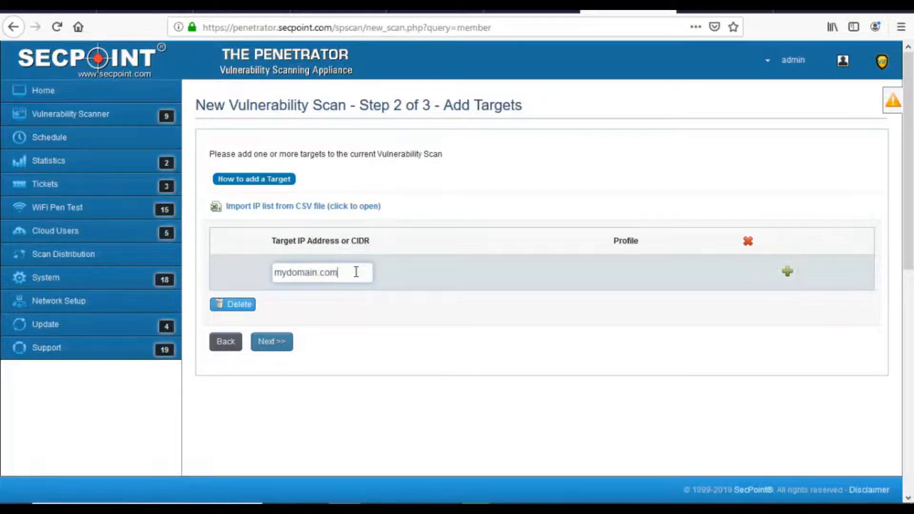
mouse_move(341, 272)
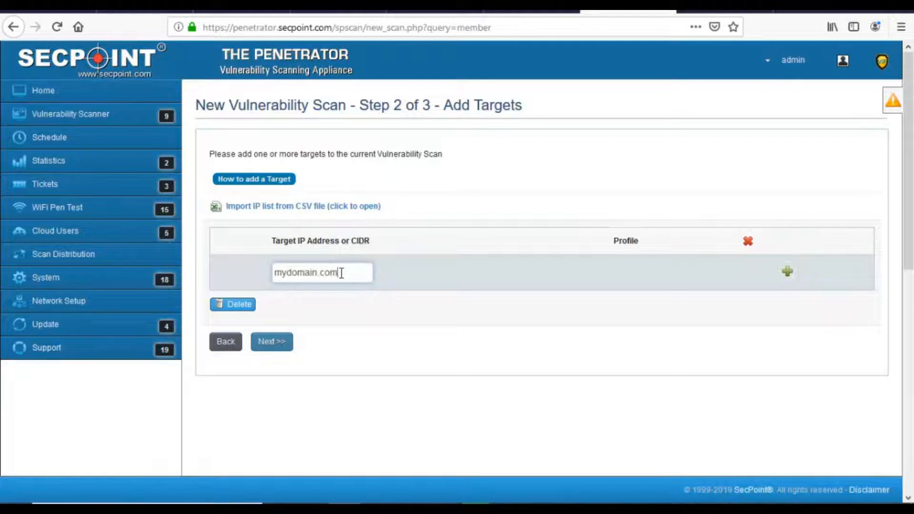
mouse_move(787, 273)
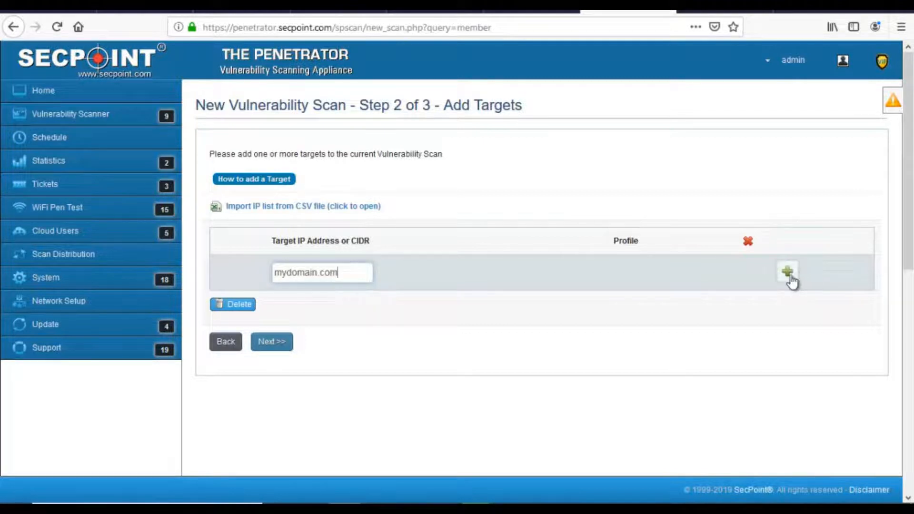
mouse_move(787, 272)
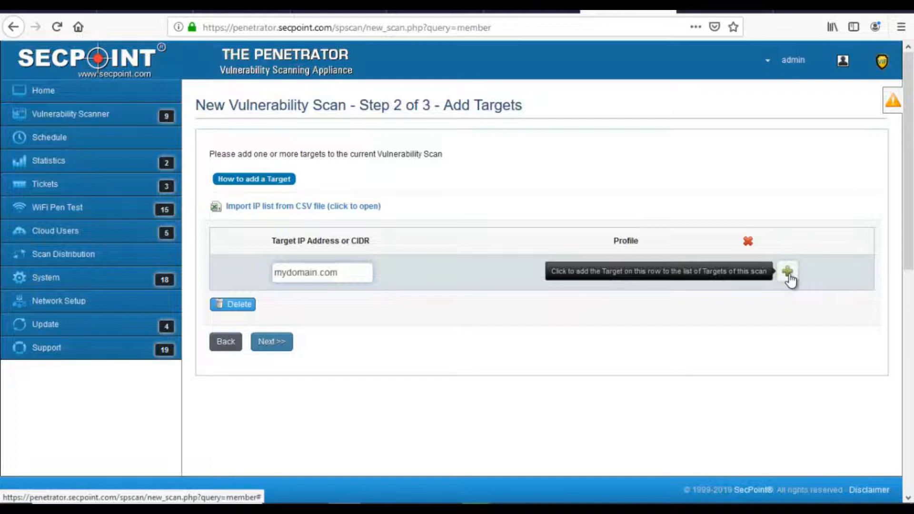
left_click(786, 271)
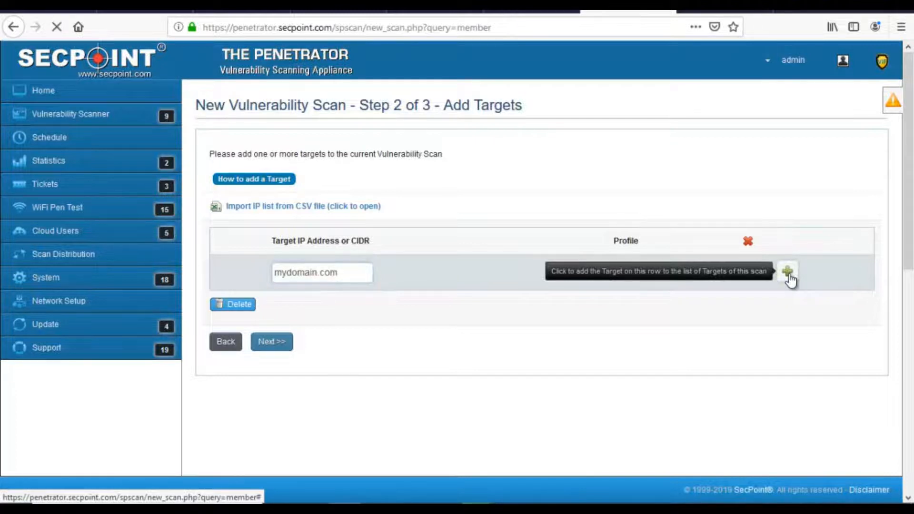
- Add otherdomain.com as a second target with the Best Scan profile
left_click(786, 271)
type("otherdomain.com")
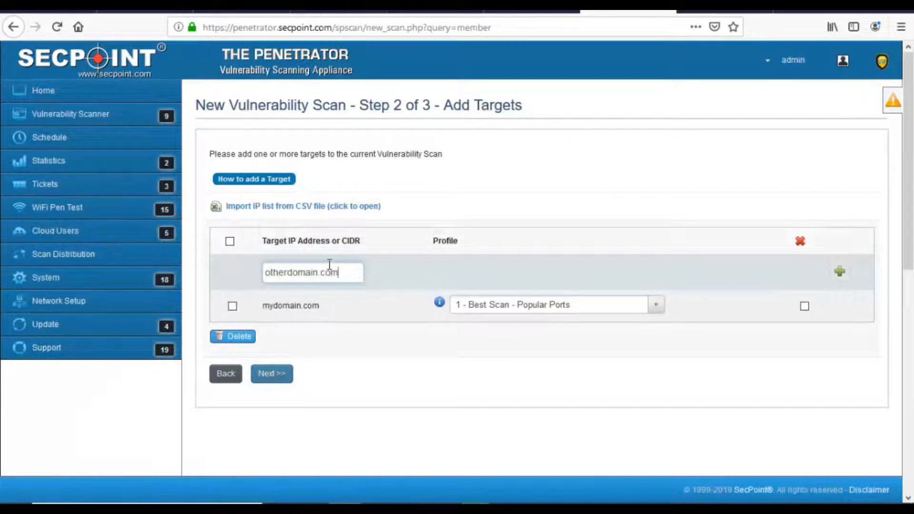
mouse_move(840, 272)
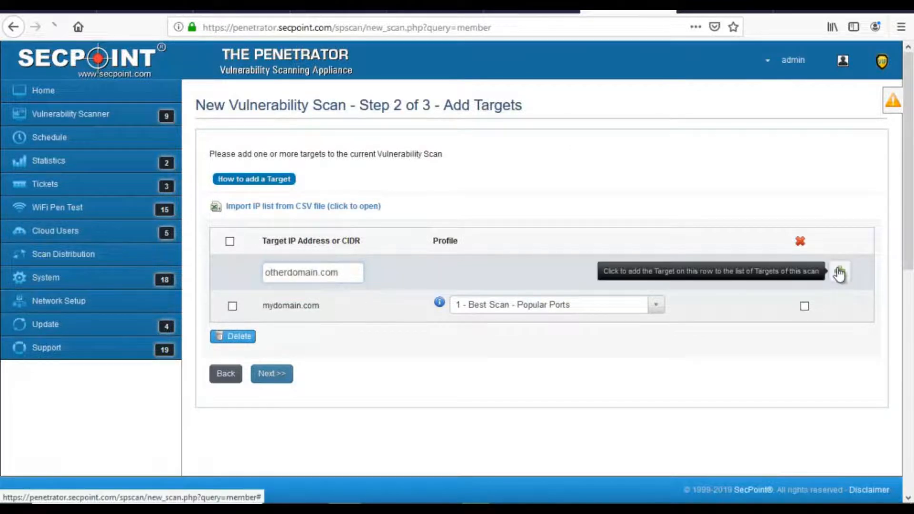
left_click(840, 273)
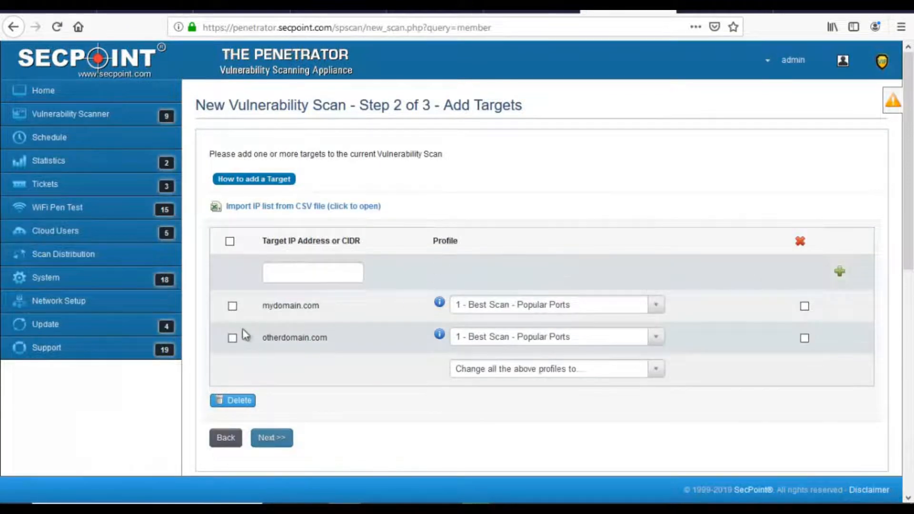
- Select mydomain.com and otherdomain.com and delete them from the target list
left_click(232, 306)
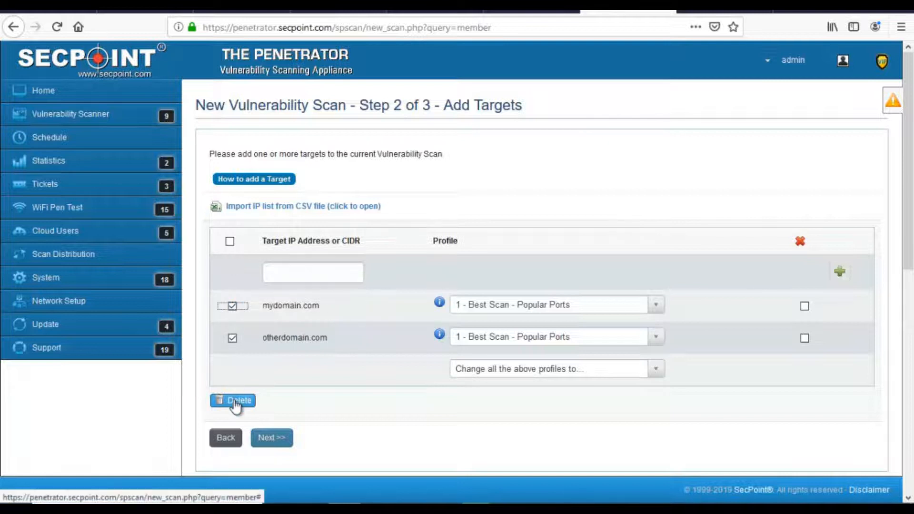
left_click(232, 401)
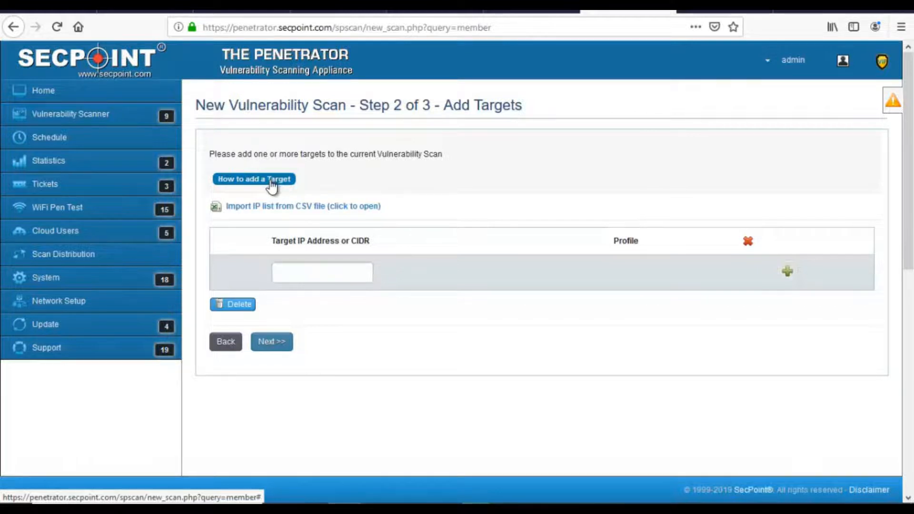
left_click(254, 179)
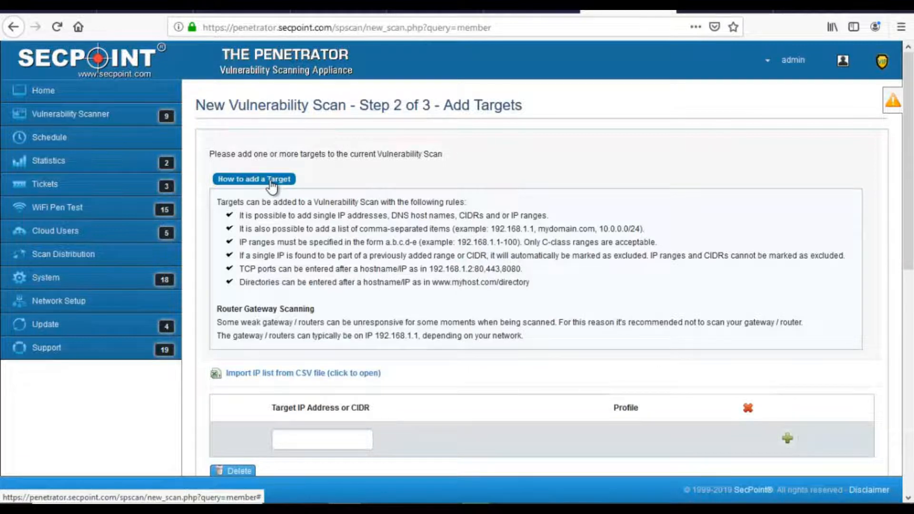
left_click(253, 179)
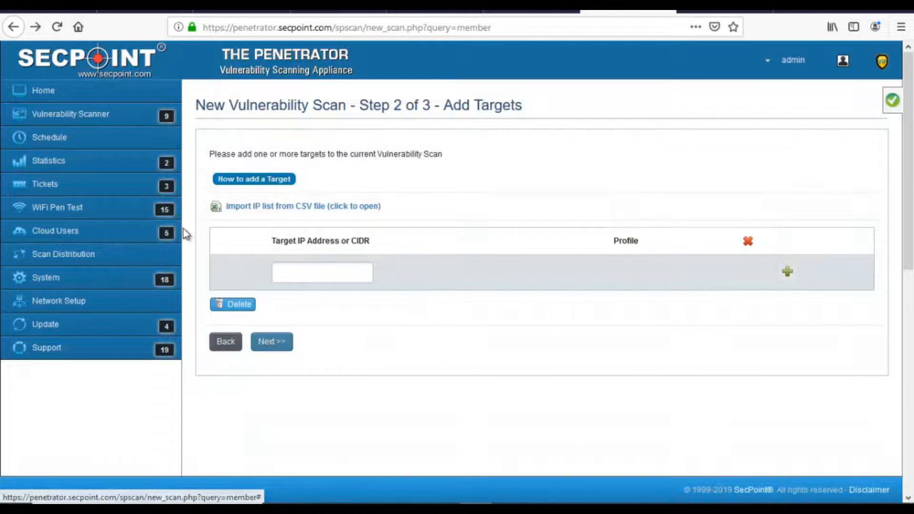
- View the Update Setup schedule running every 6 hours, then head back to Home
left_click(45, 324)
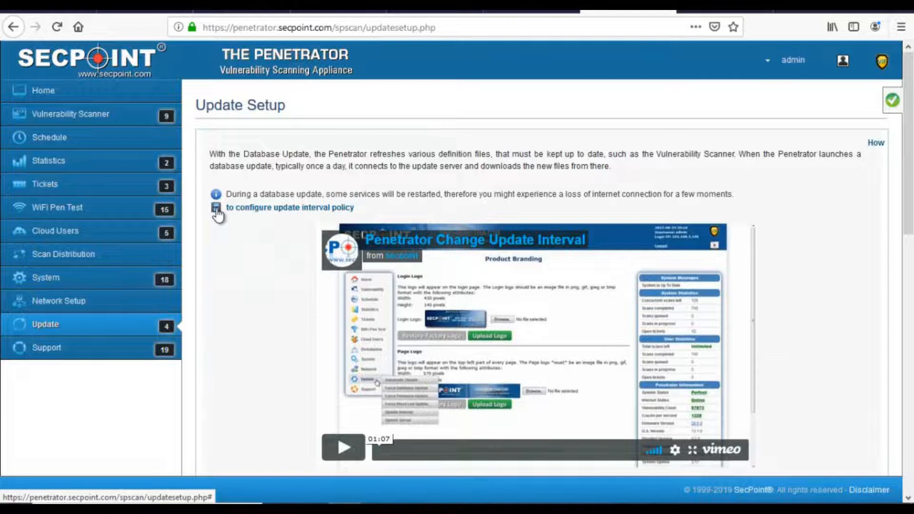
mouse_move(512, 249)
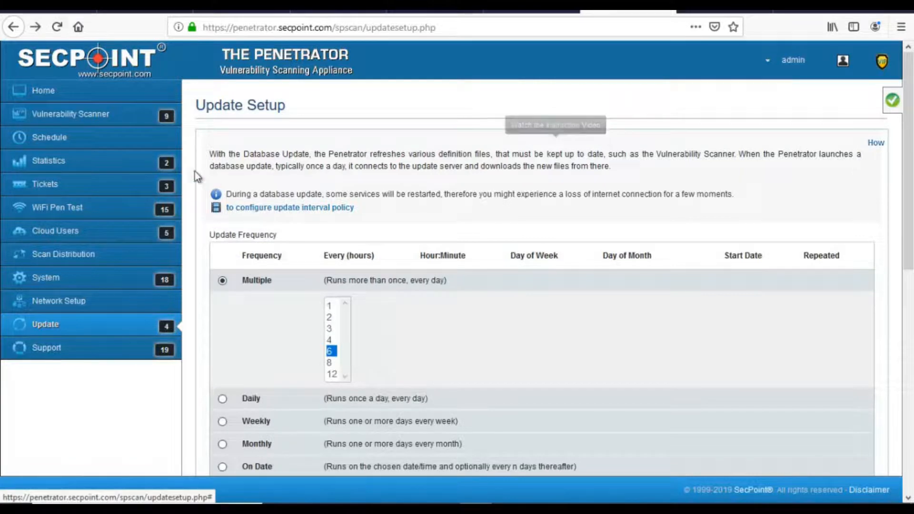
left_click(43, 91)
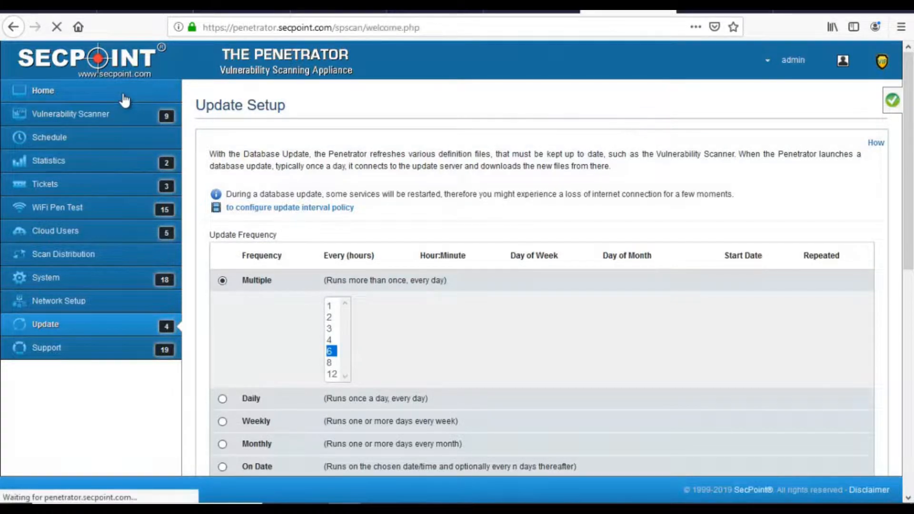
- Bring the dashboard charts into view and show the Last 7 Days chart's SVG/PNG download menu
left_click(42, 90)
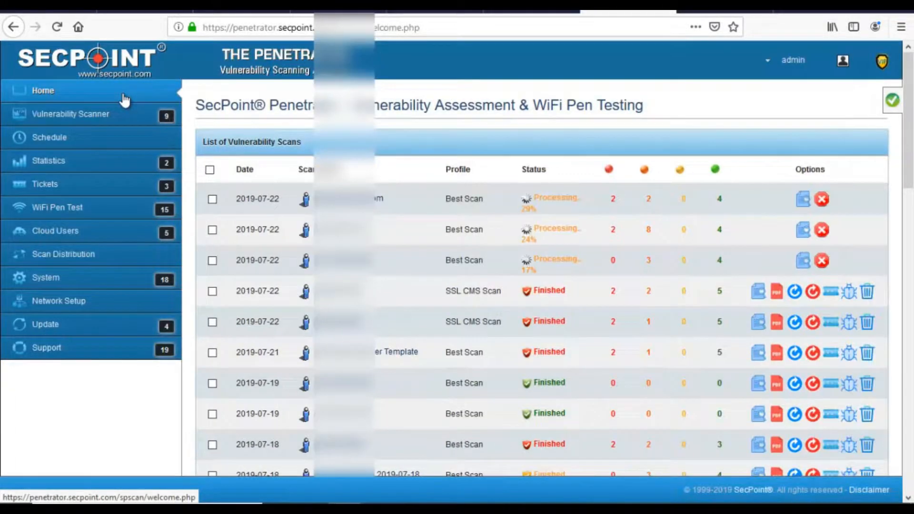
scroll("down", 3)
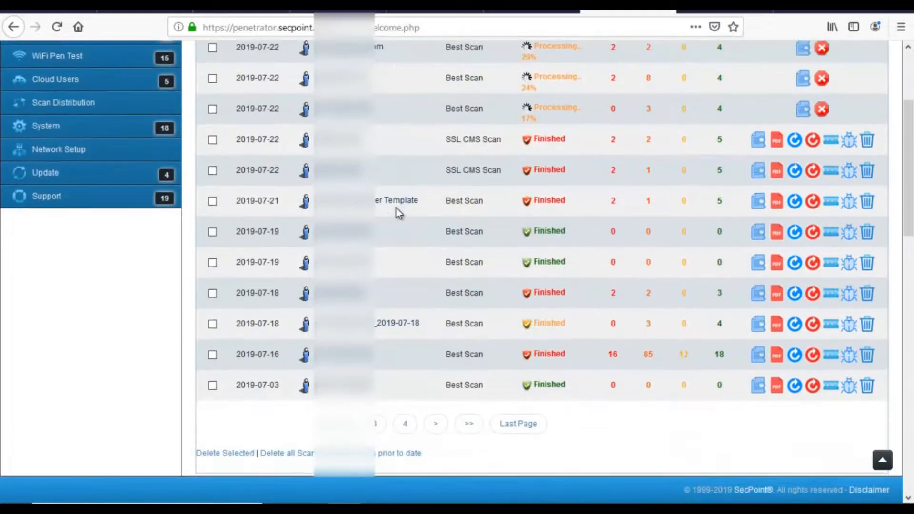
scroll("down", 3)
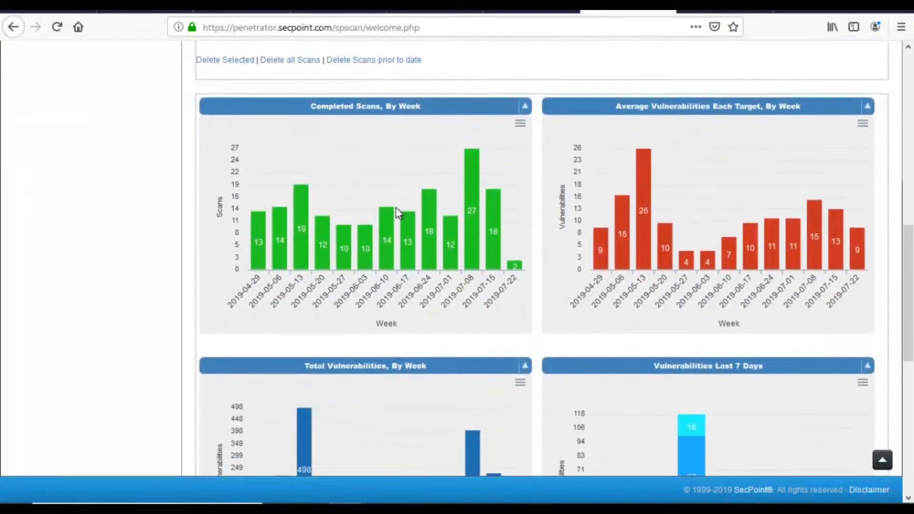
scroll("down", 3)
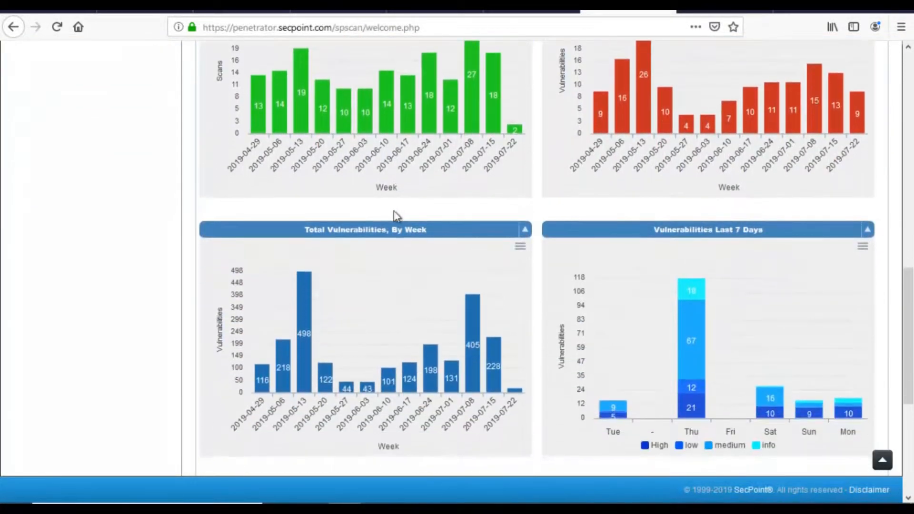
mouse_move(450, 368)
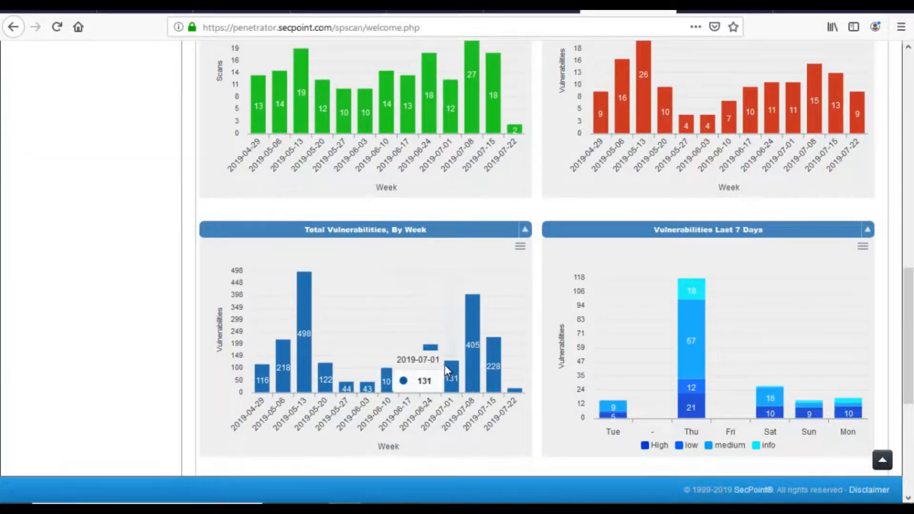
mouse_move(617, 368)
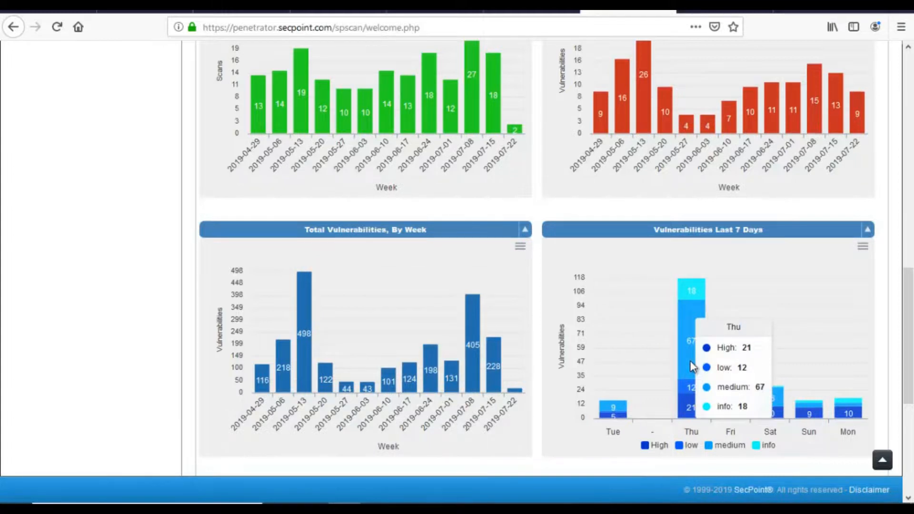
mouse_move(687, 414)
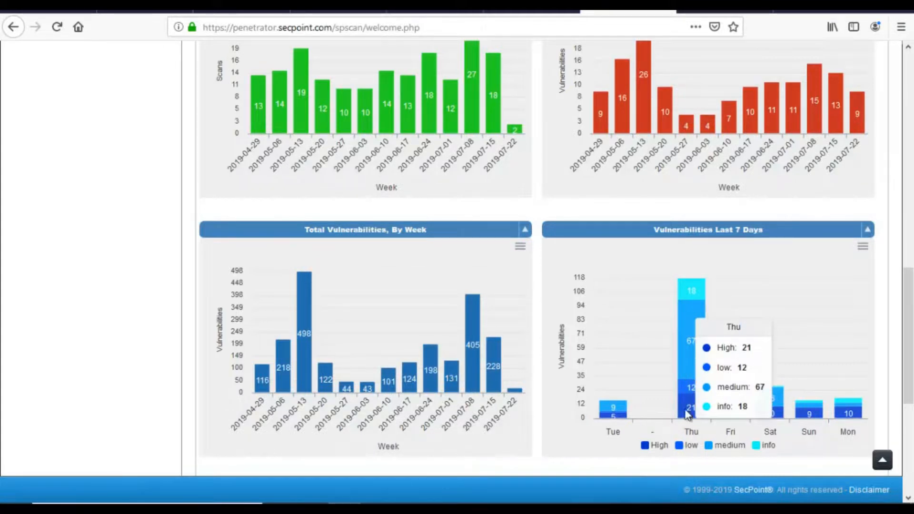
mouse_move(731, 452)
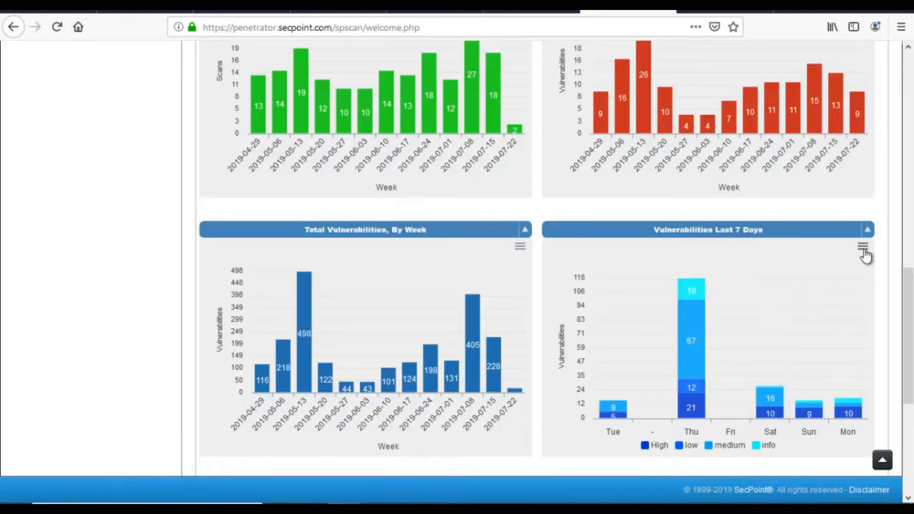
left_click(863, 248)
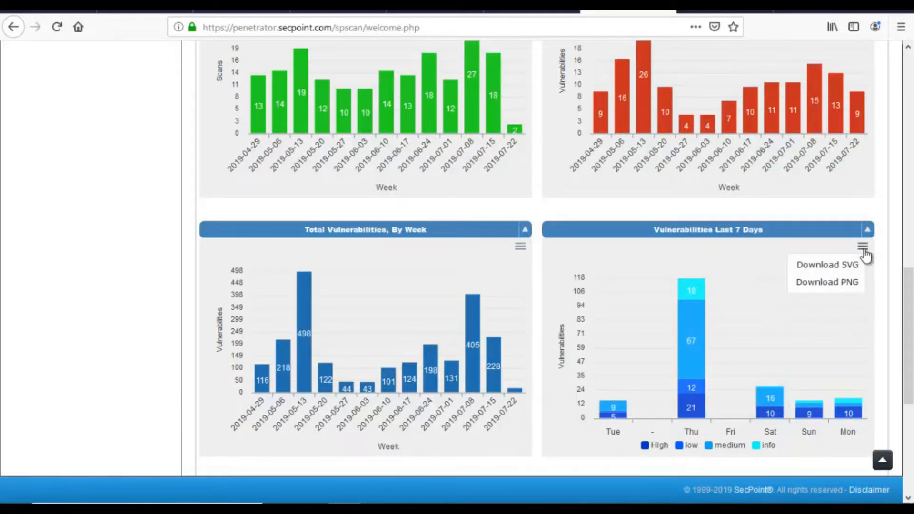
mouse_move(837, 282)
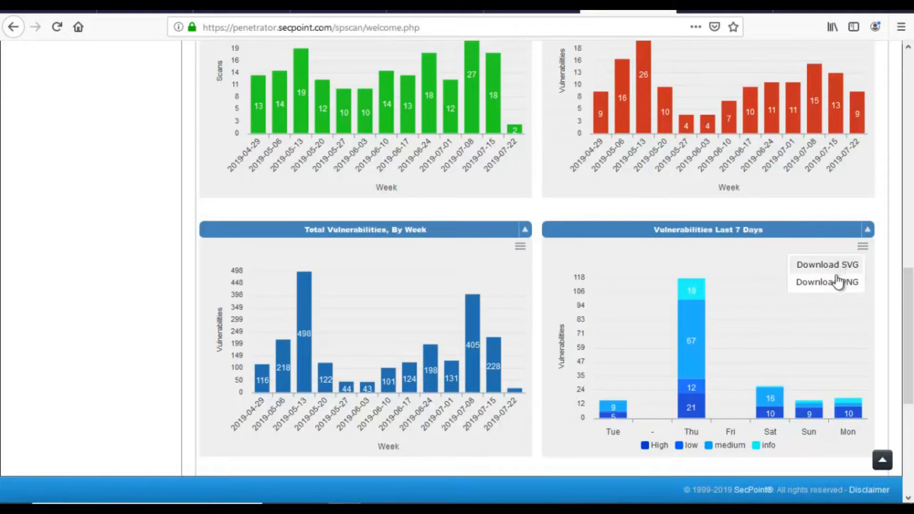
mouse_move(827, 264)
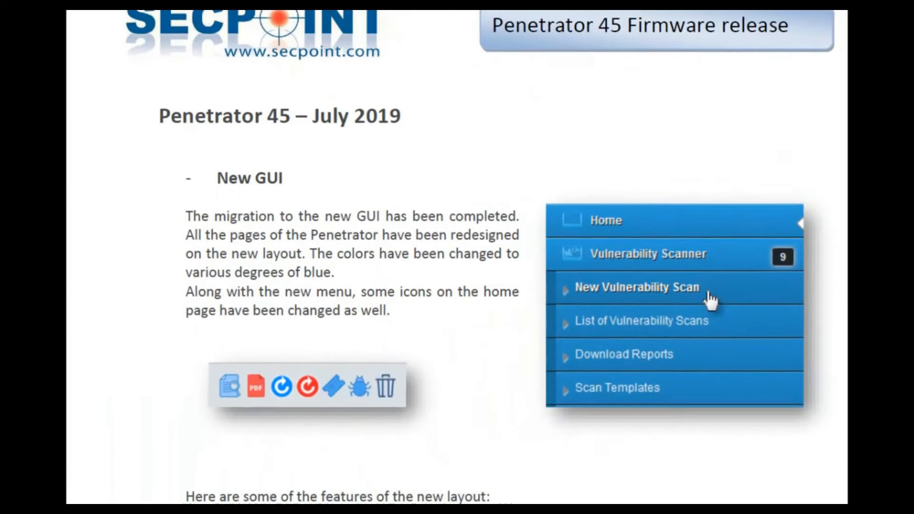
- Scroll through the release document's New GUI and Tabs sections
scroll("down", 3)
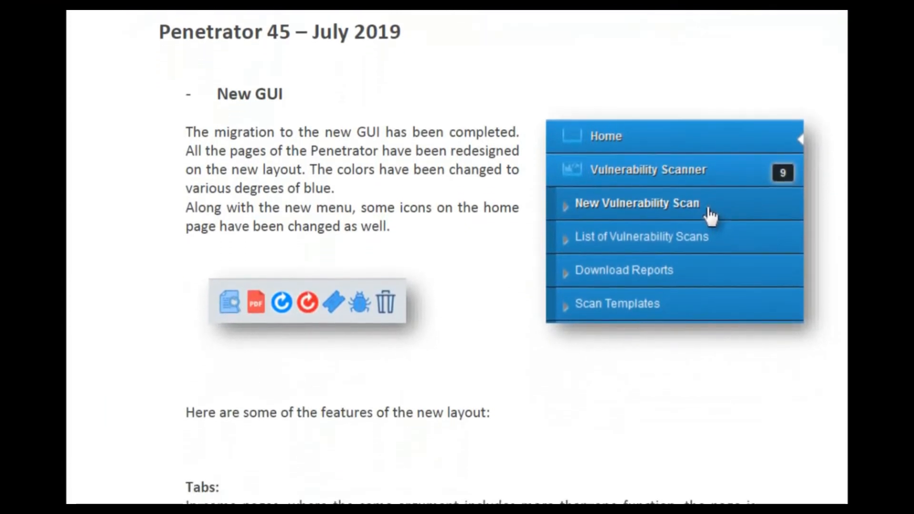
scroll("down", 3)
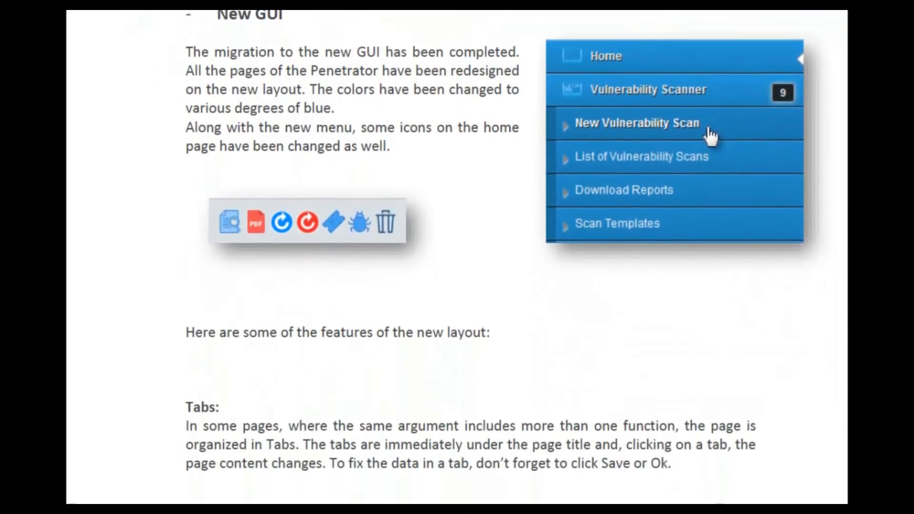
scroll("down", 3)
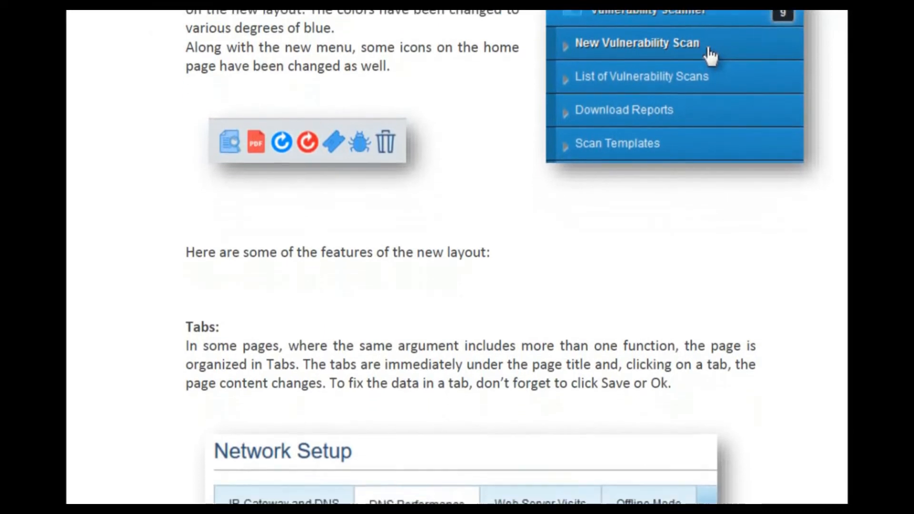
scroll("down", 3)
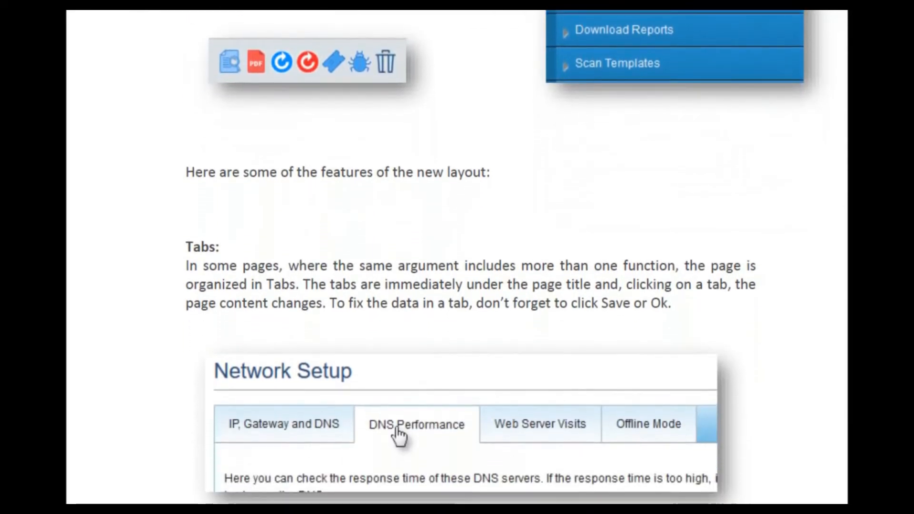